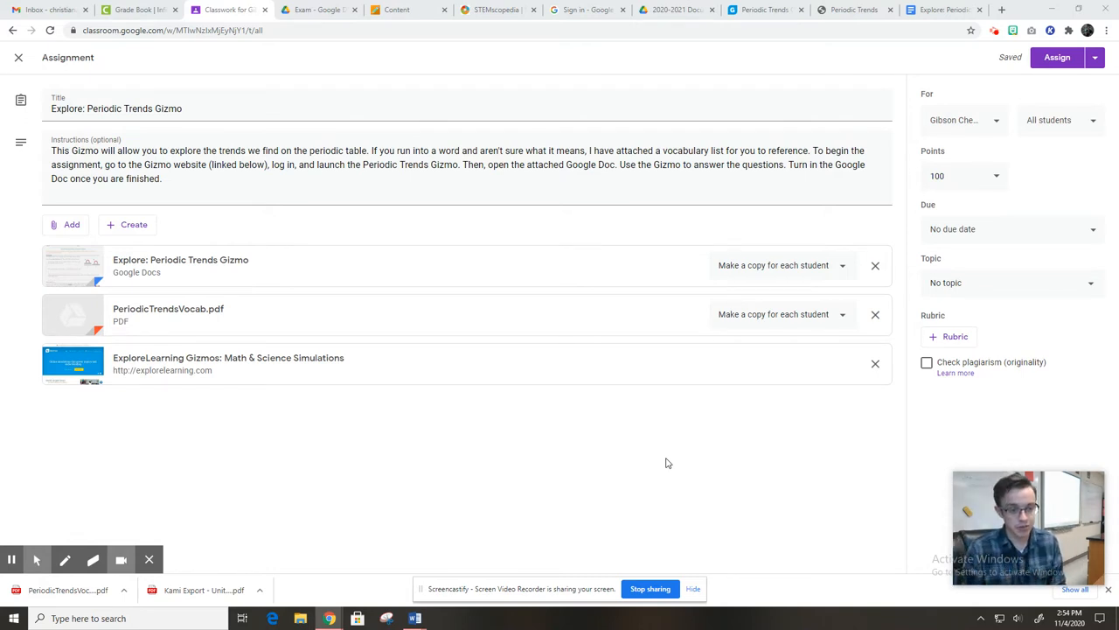
# Switch to the Periodic Trends Gizmo overview page with its lesson materials
pyautogui.click(765, 10)
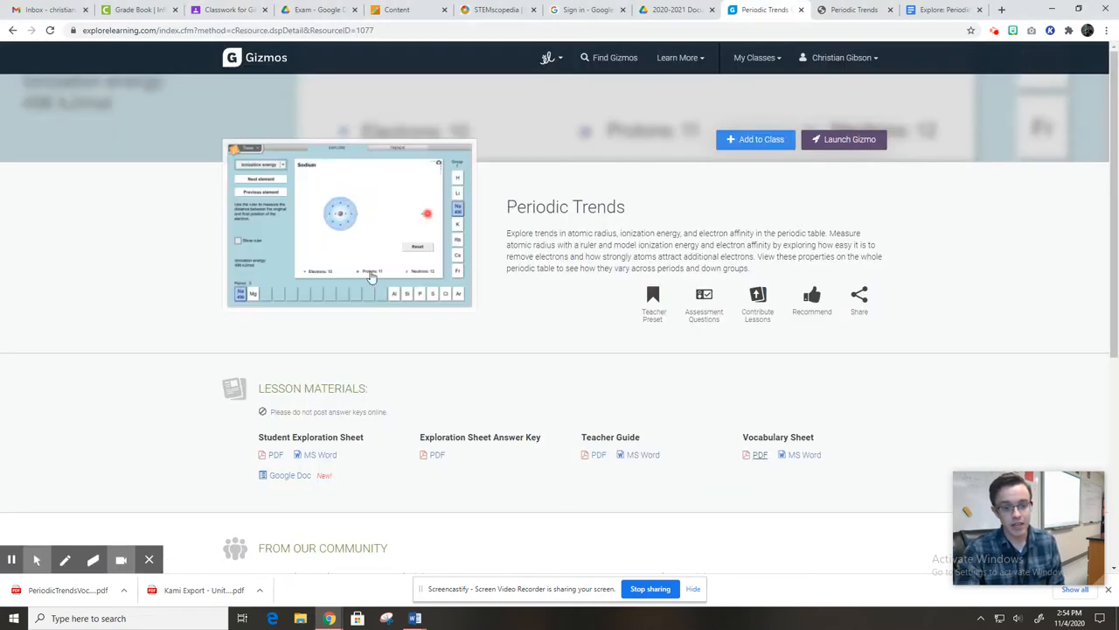
# Launch the Periodic Trends simulation, then return to the Classroom assignment draft
pyautogui.click(349, 219)
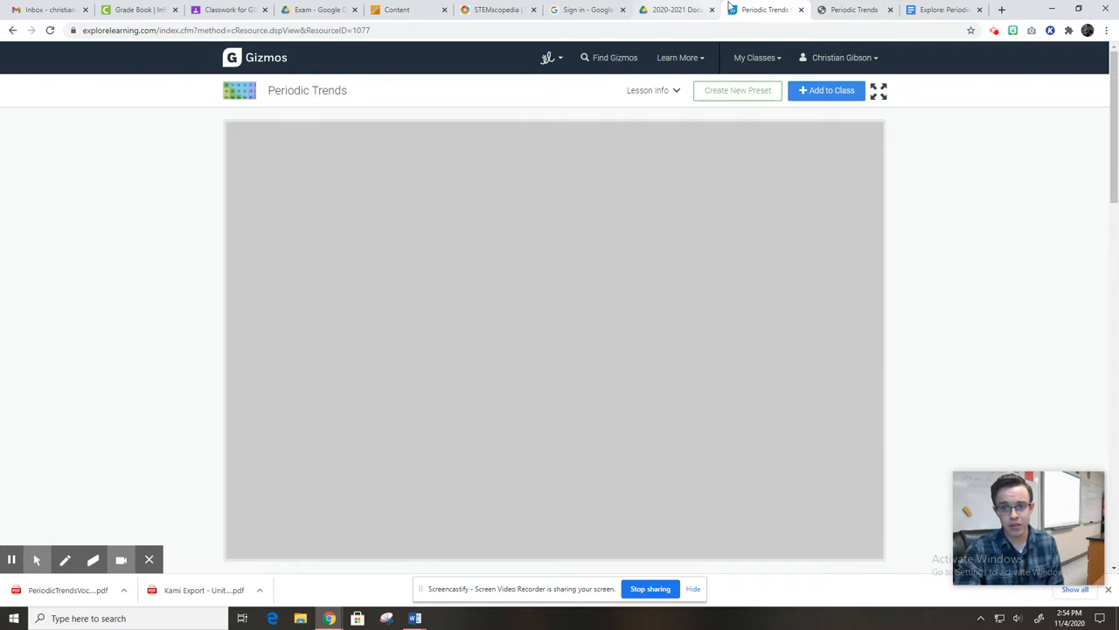
pyautogui.click(228, 10)
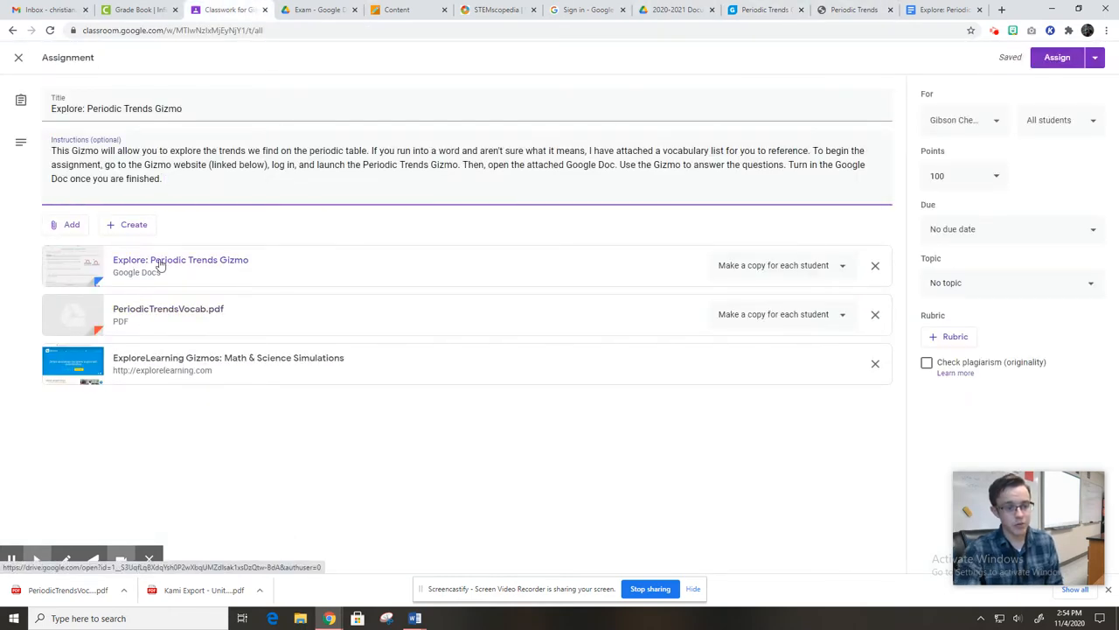
pyautogui.moveTo(180, 260)
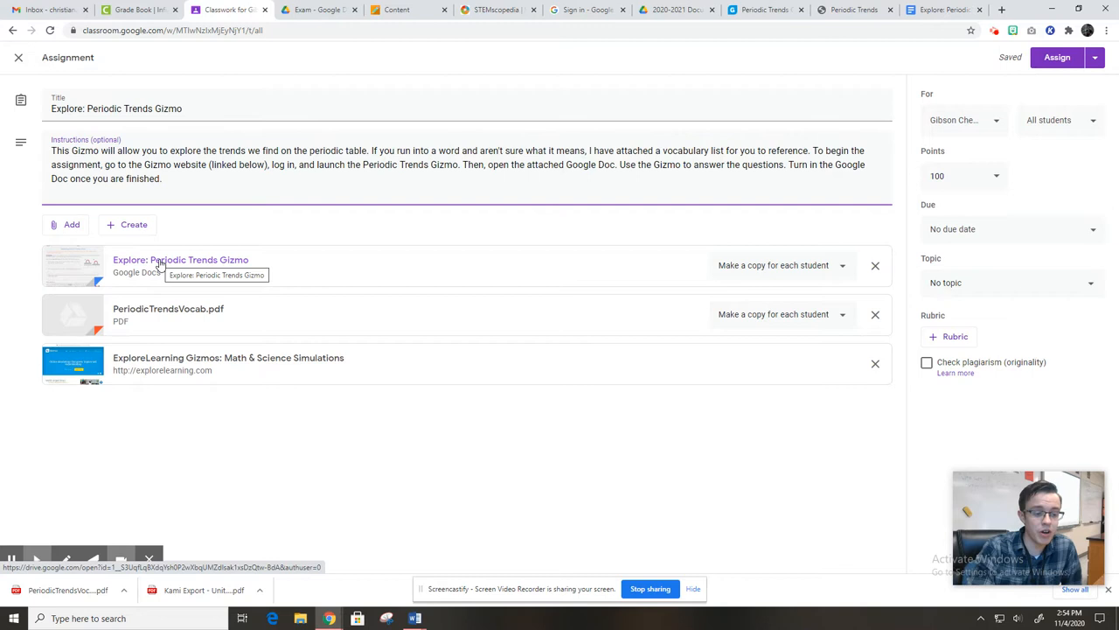
pyautogui.moveTo(189, 317)
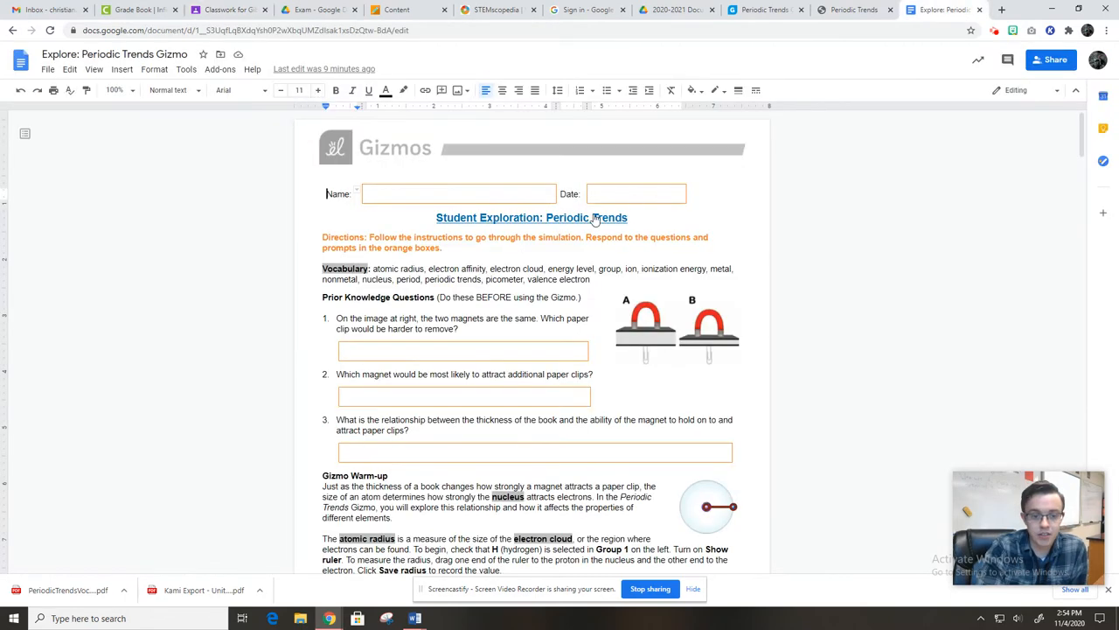
pyautogui.scroll(-3)
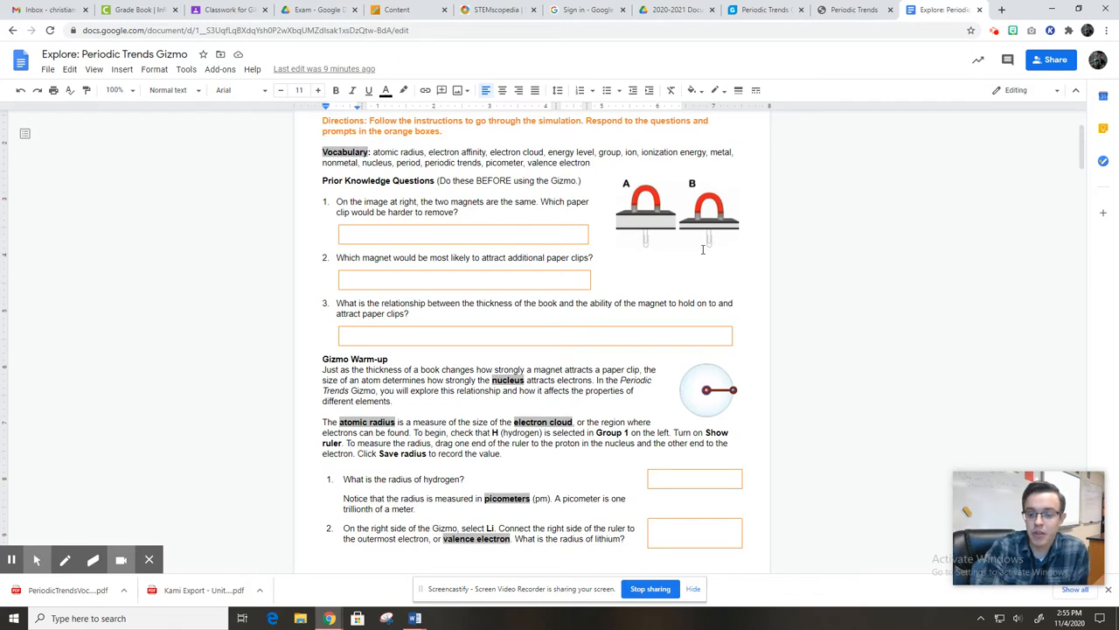
pyautogui.moveTo(707, 241)
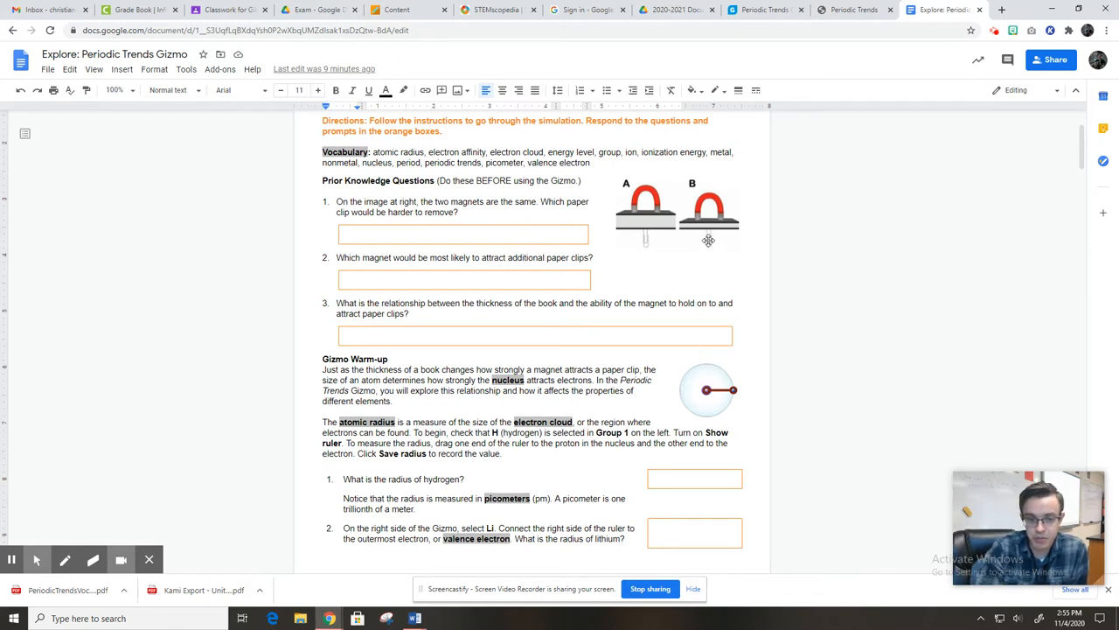
pyautogui.moveTo(597, 208)
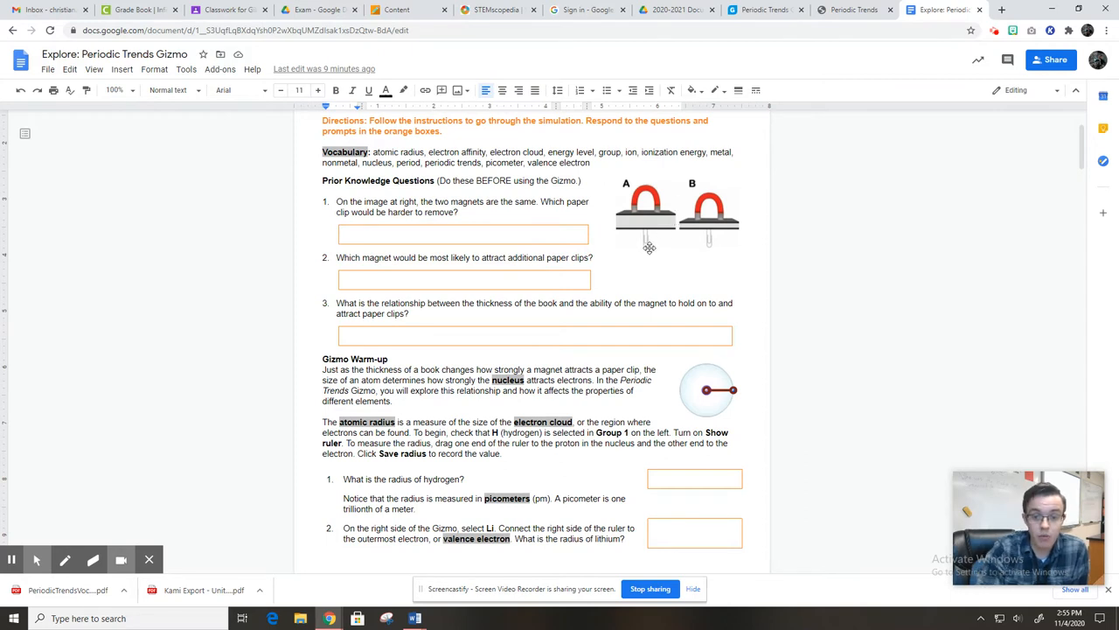
pyautogui.moveTo(643, 239)
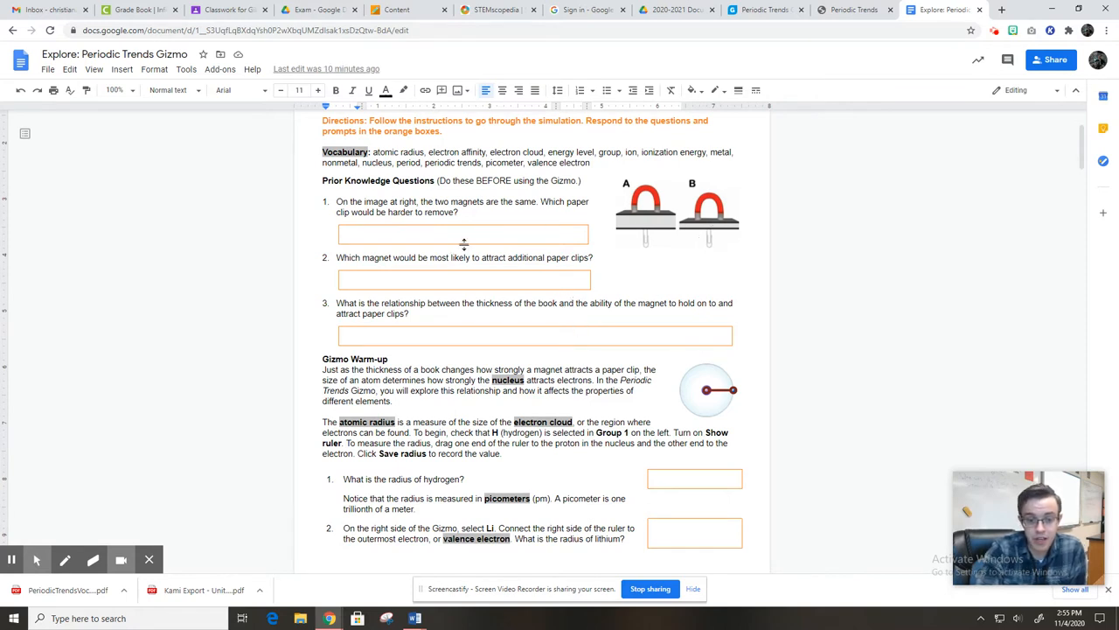
pyautogui.click(557, 255)
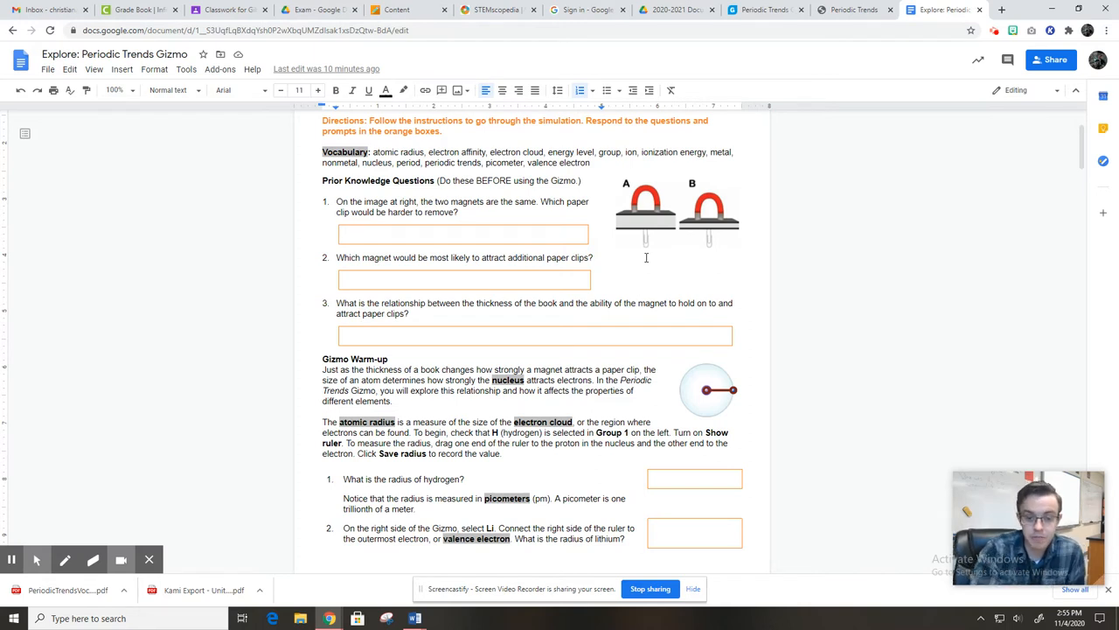
pyautogui.moveTo(651, 252)
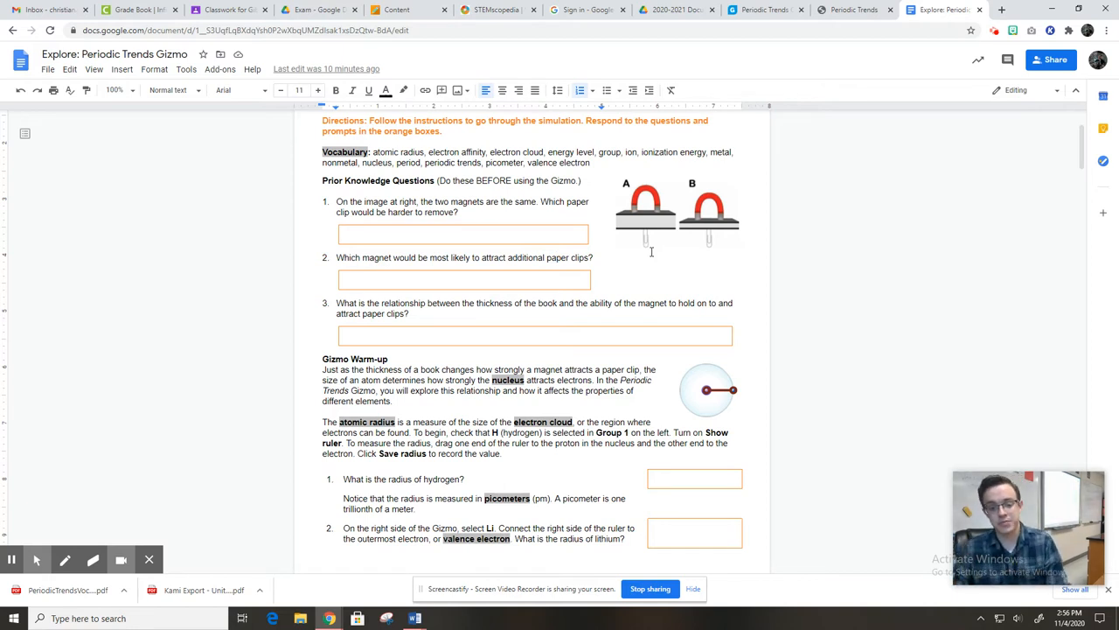
pyautogui.scroll(-3)
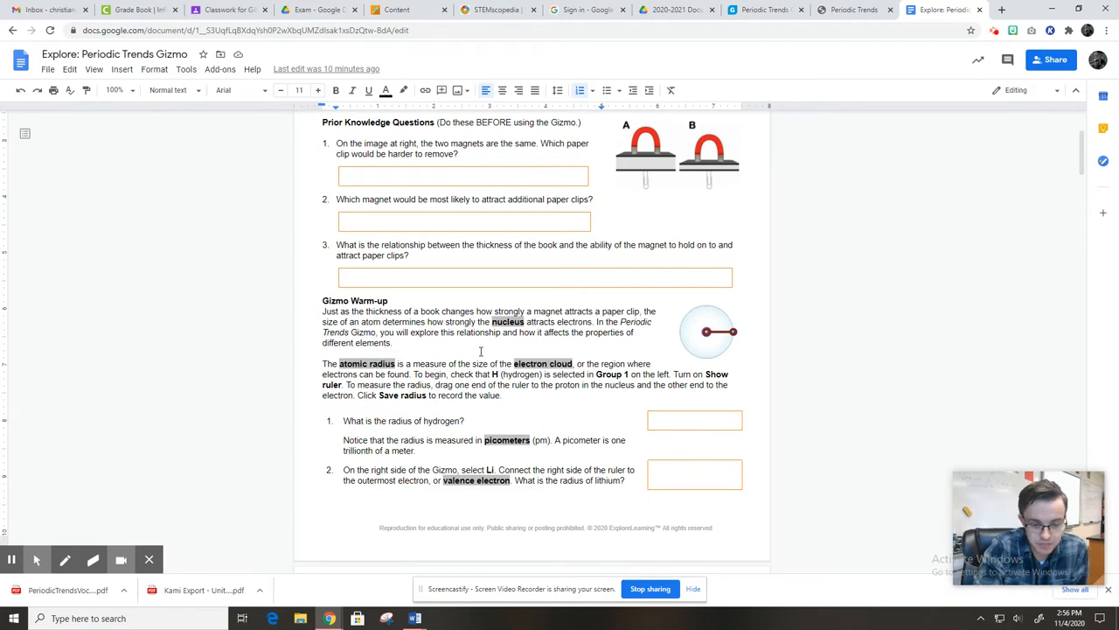
# Scroll the worksheet to the Gizmo Warm-up questions, then switch to the hydrogen simulation
pyautogui.scroll(-3)
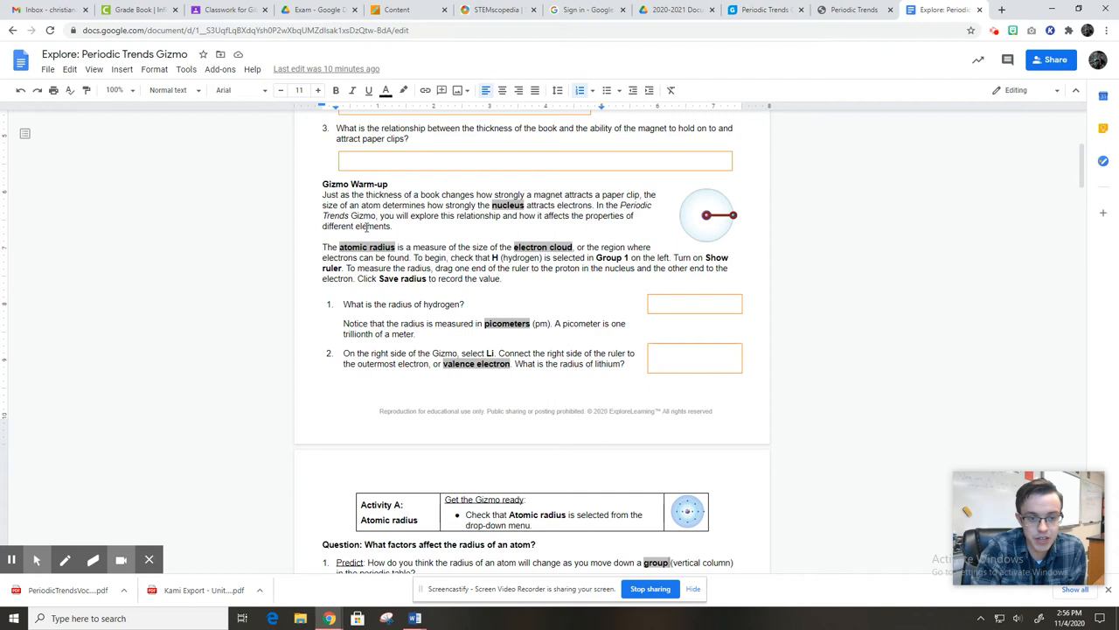
pyautogui.moveTo(396, 249)
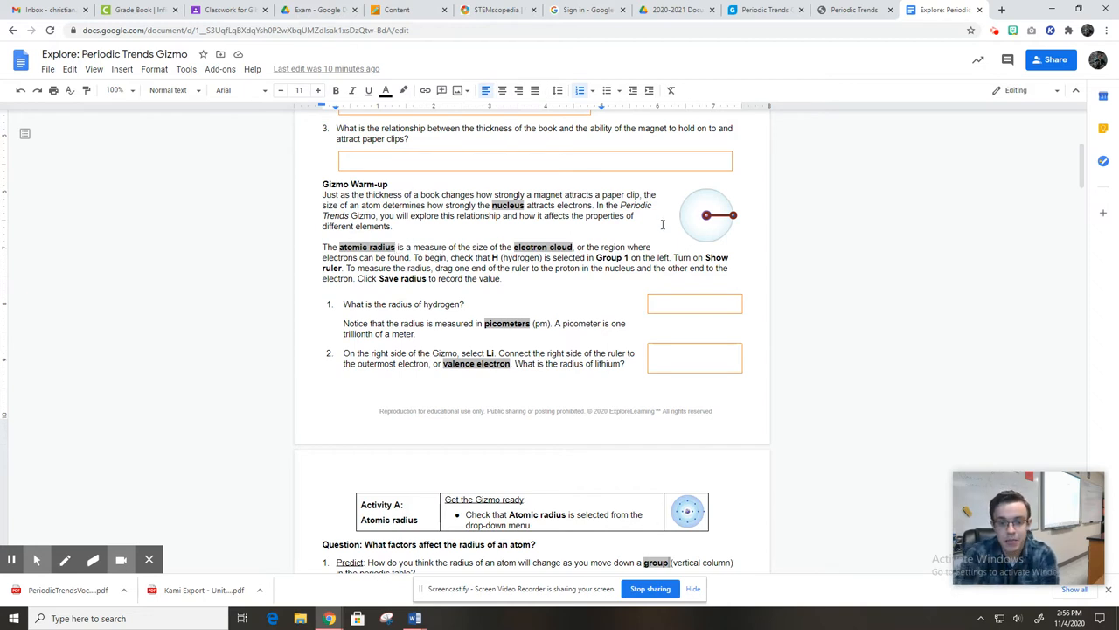
pyautogui.click(763, 10)
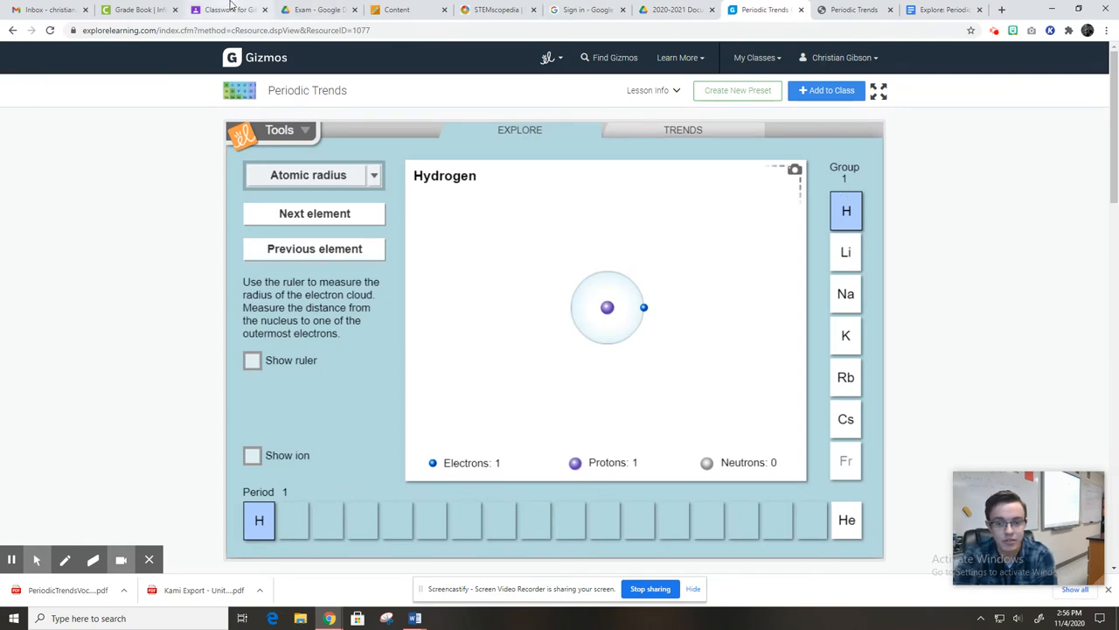
# Return to the Google Docs worksheet at the atomic radius warm-up questions
pyautogui.click(942, 9)
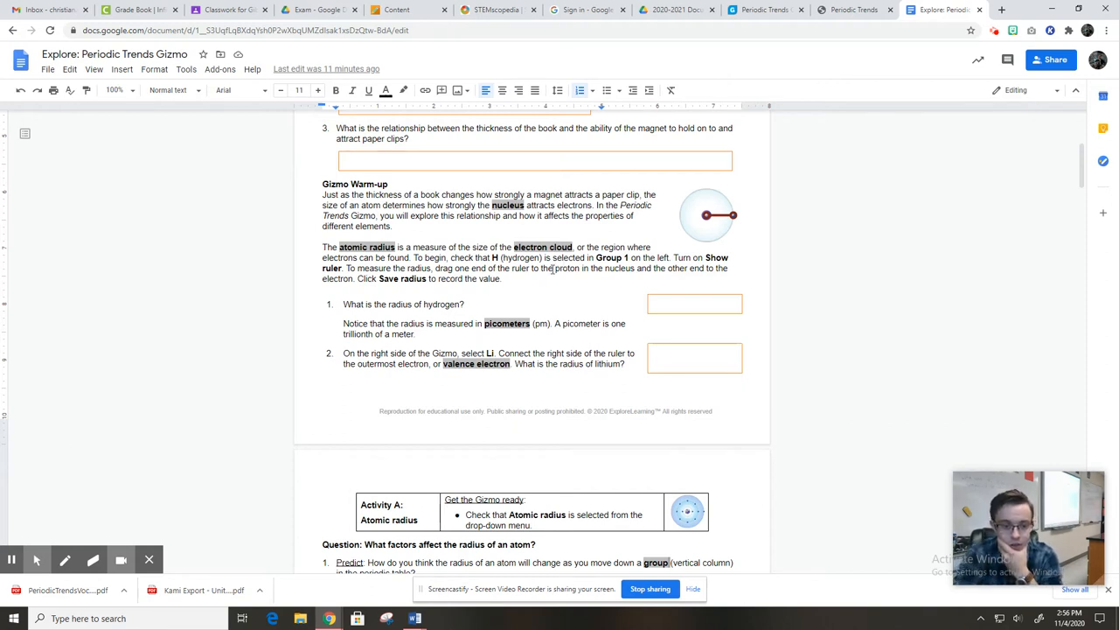
pyautogui.moveTo(852, 10)
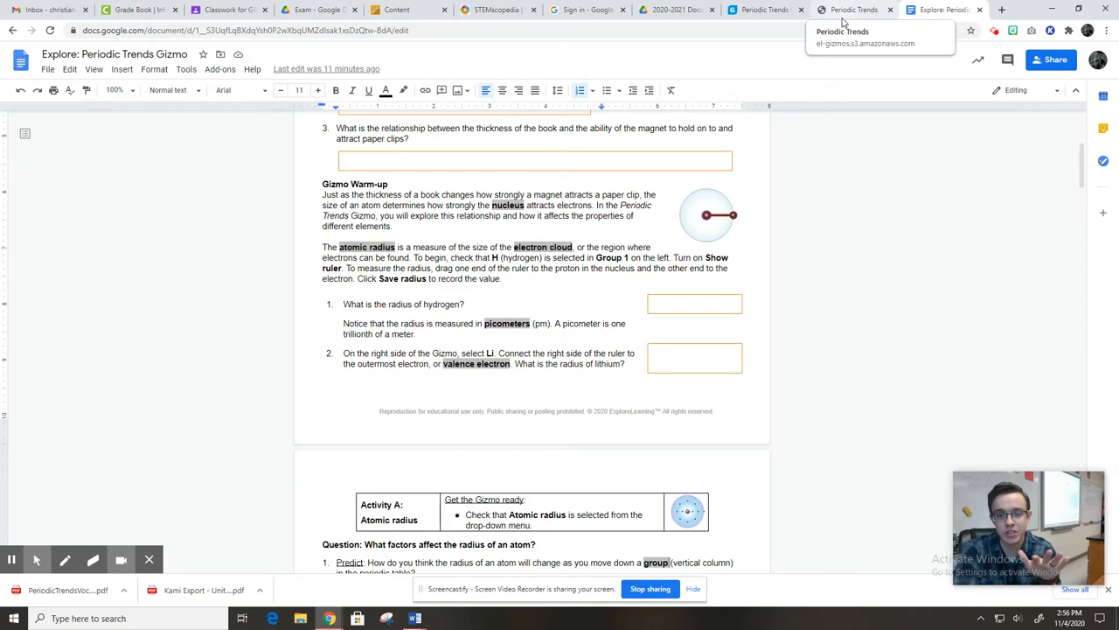
# Measure hydrogen's radius with the ruler and save it as 53 pm
pyautogui.click(765, 10)
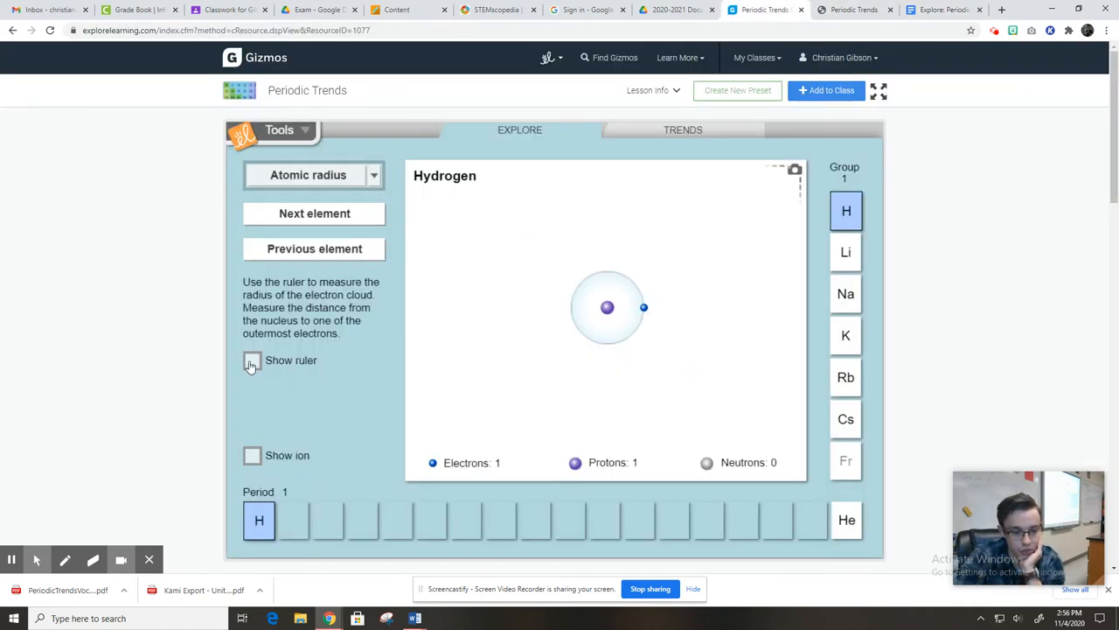
pyautogui.click(252, 360)
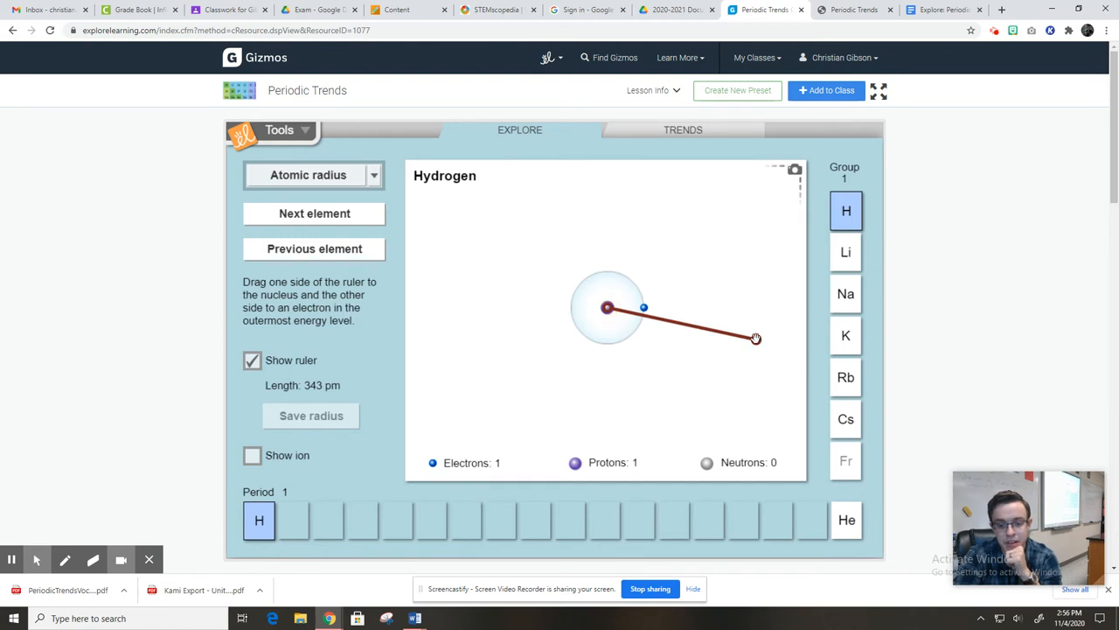
pyautogui.moveTo(754, 338); pyautogui.dragTo(642, 308)
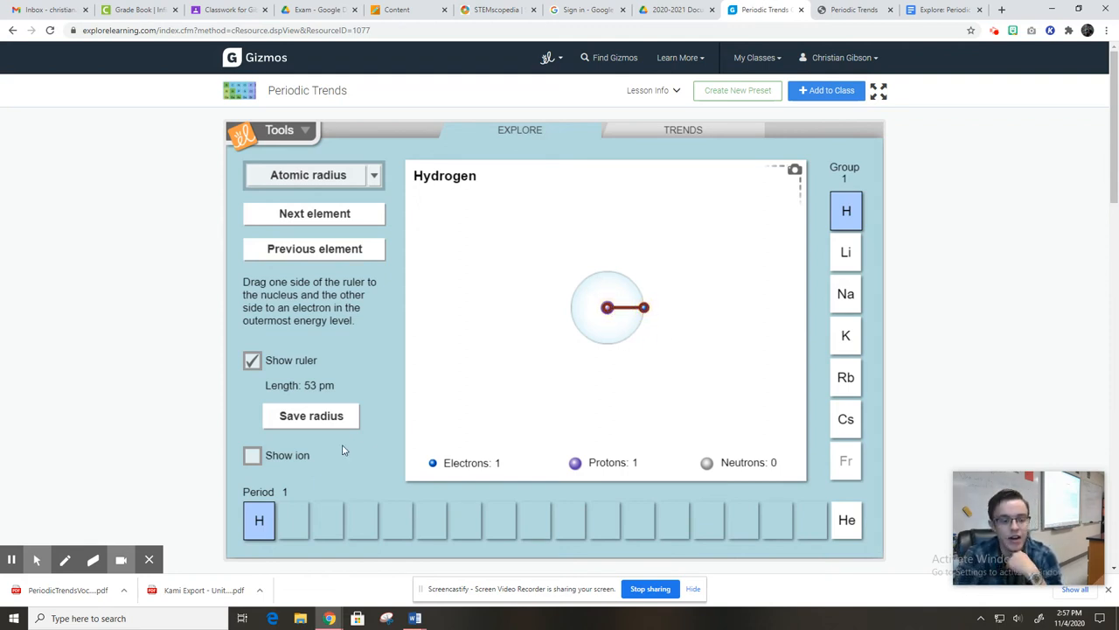
pyautogui.moveTo(311, 415)
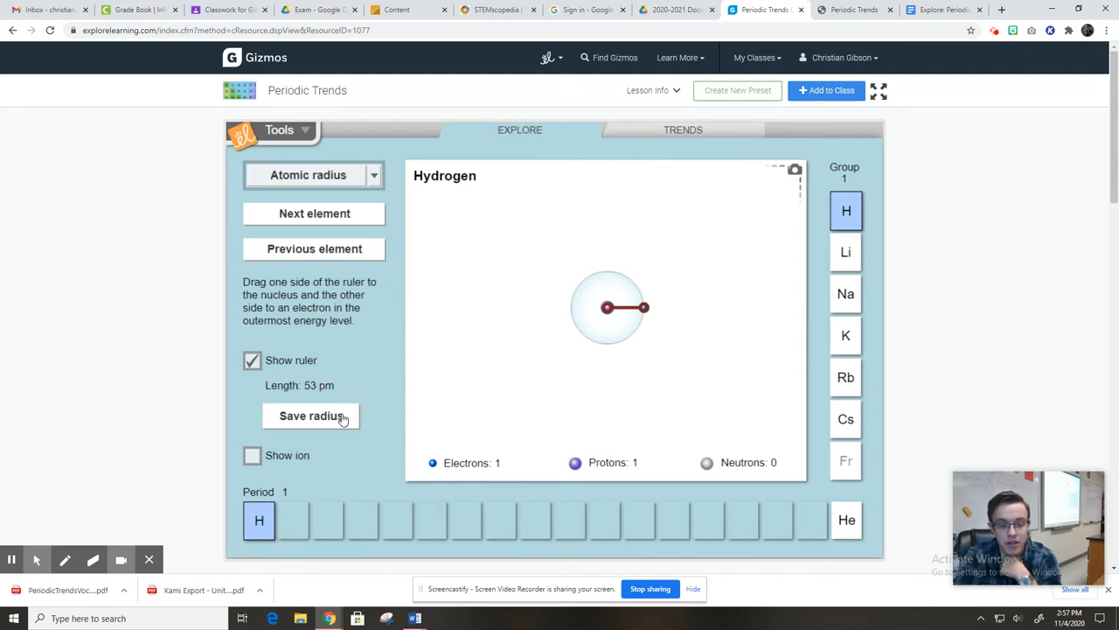
pyautogui.click(312, 415)
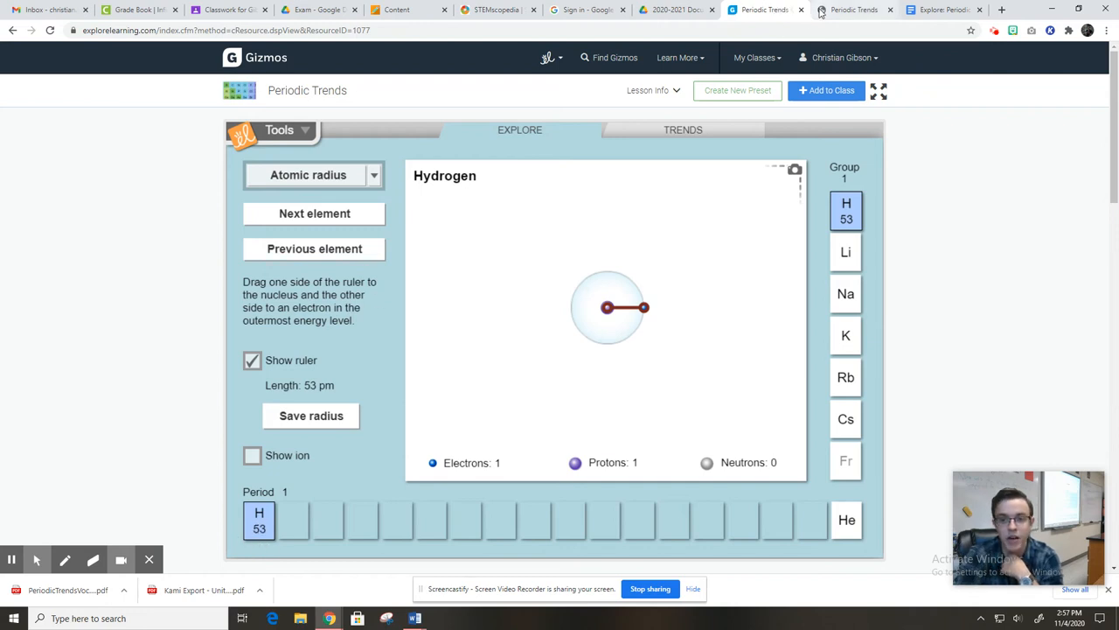
pyautogui.click(942, 10)
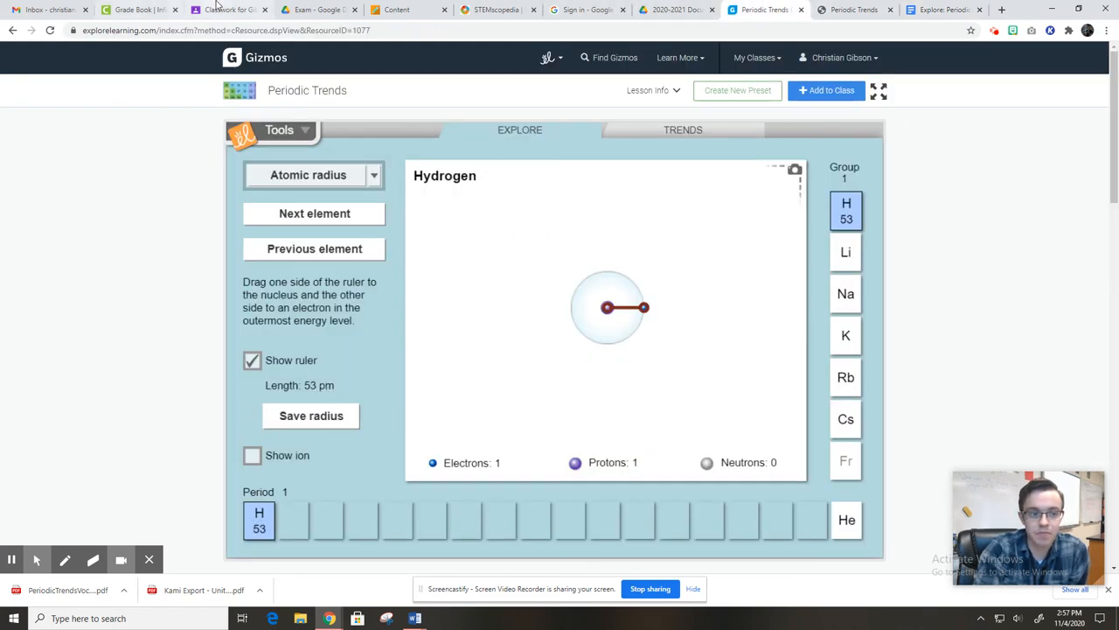
pyautogui.click(940, 9)
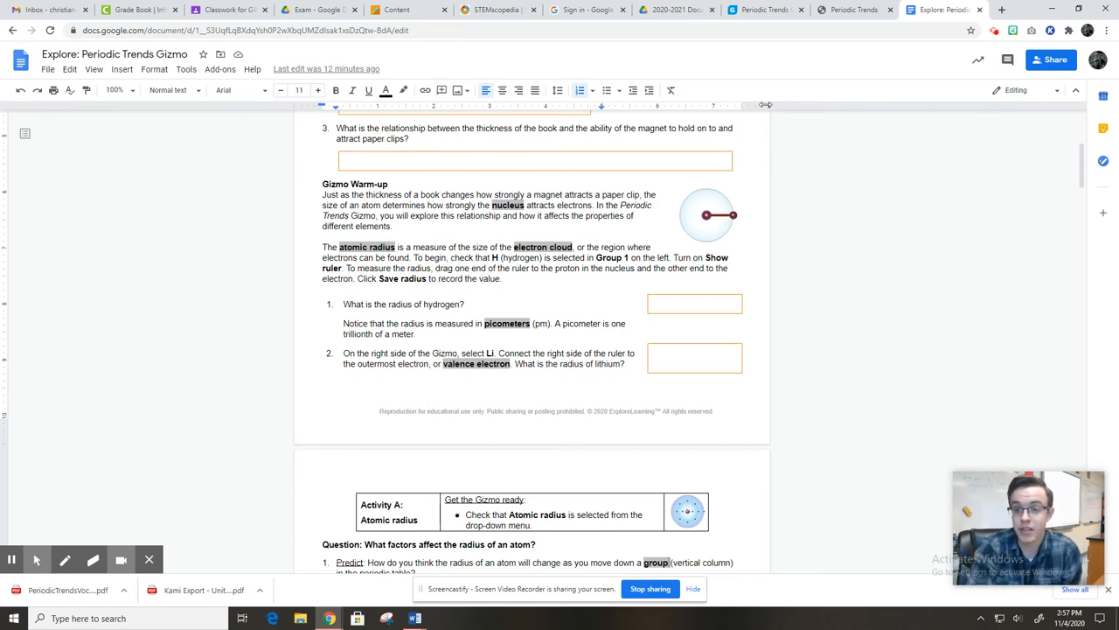
pyautogui.moveTo(852, 10)
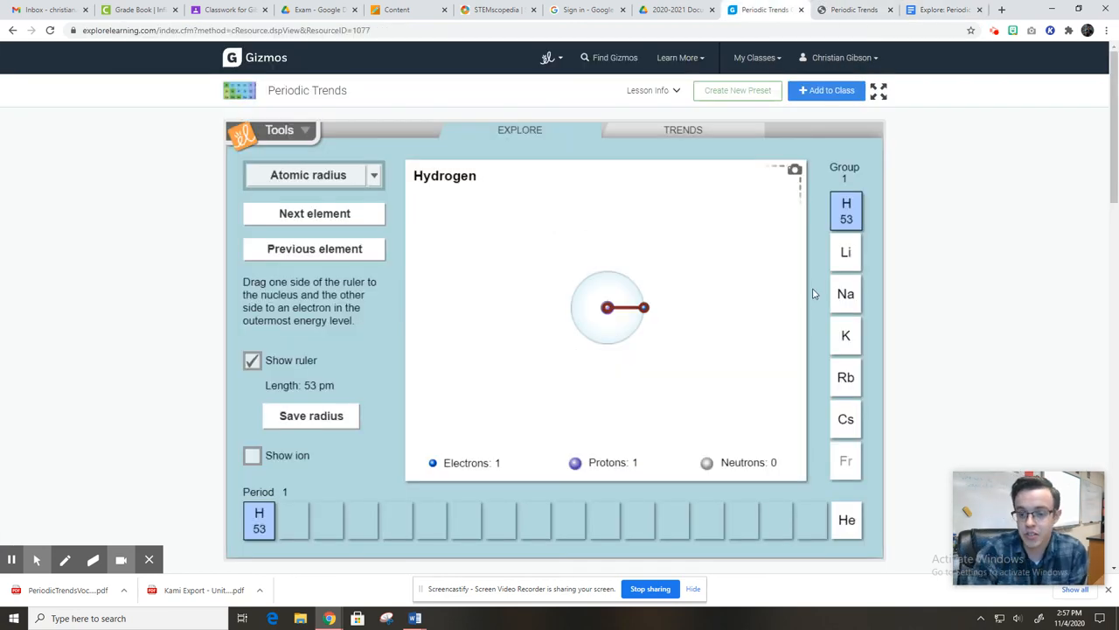
# Select lithium, measure and save its 167 pm radius, then return to the worksheet
pyautogui.click(845, 252)
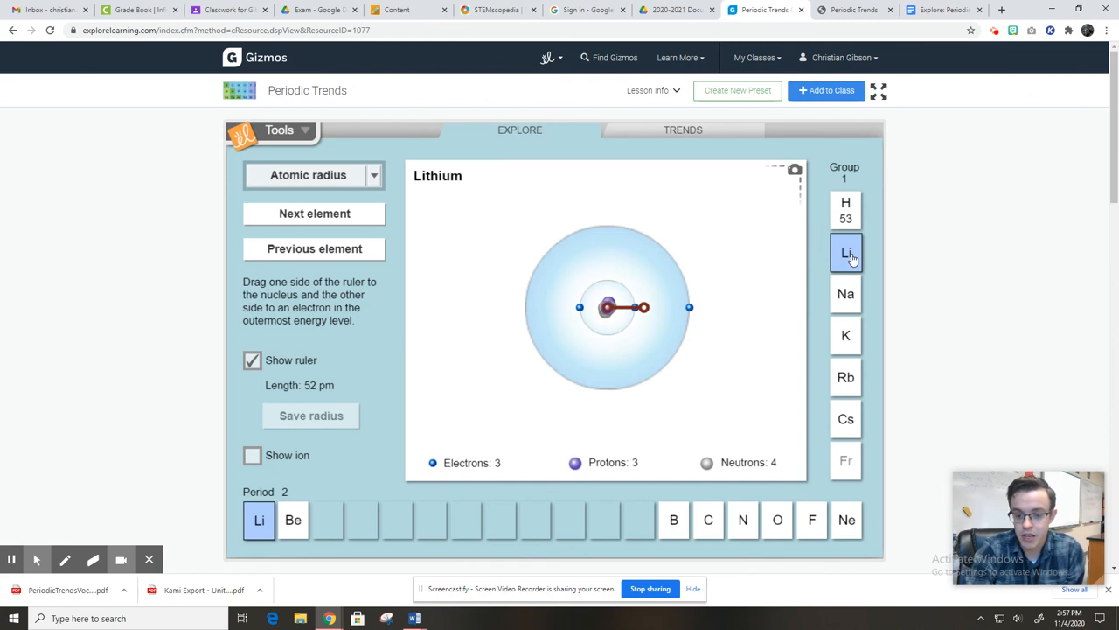
pyautogui.moveTo(710, 350)
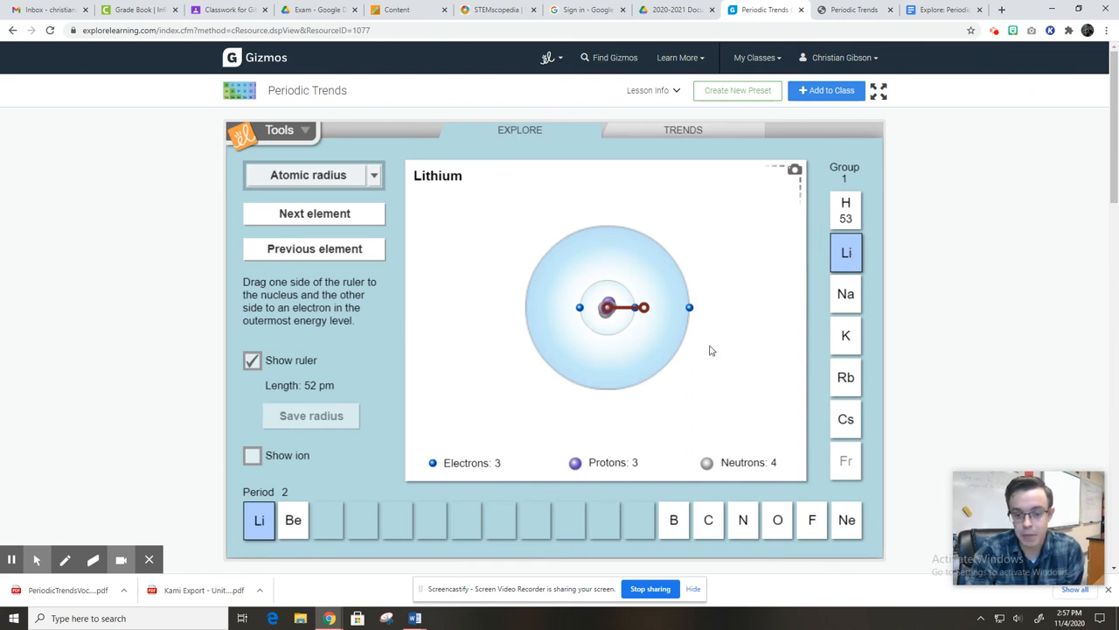
pyautogui.moveTo(608, 249)
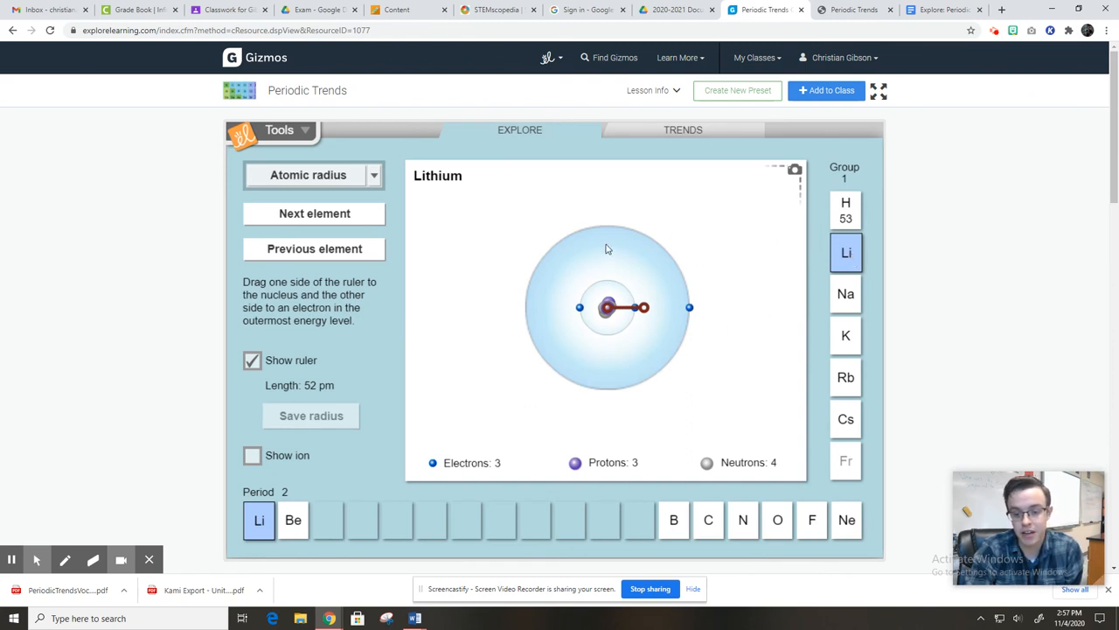
pyautogui.moveTo(600, 423)
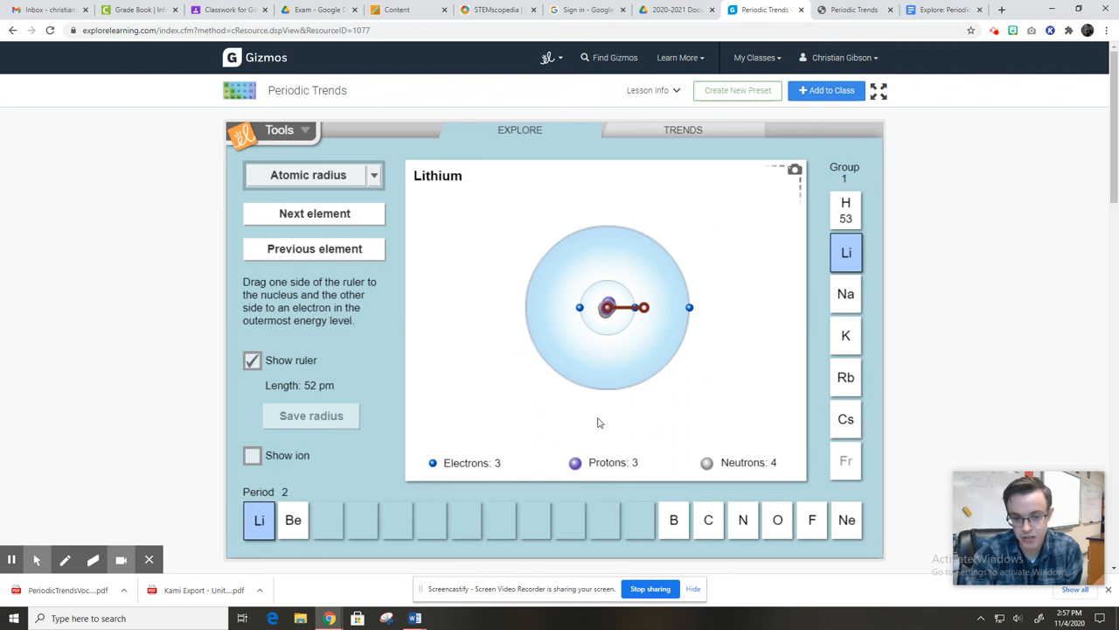
pyautogui.moveTo(519, 231)
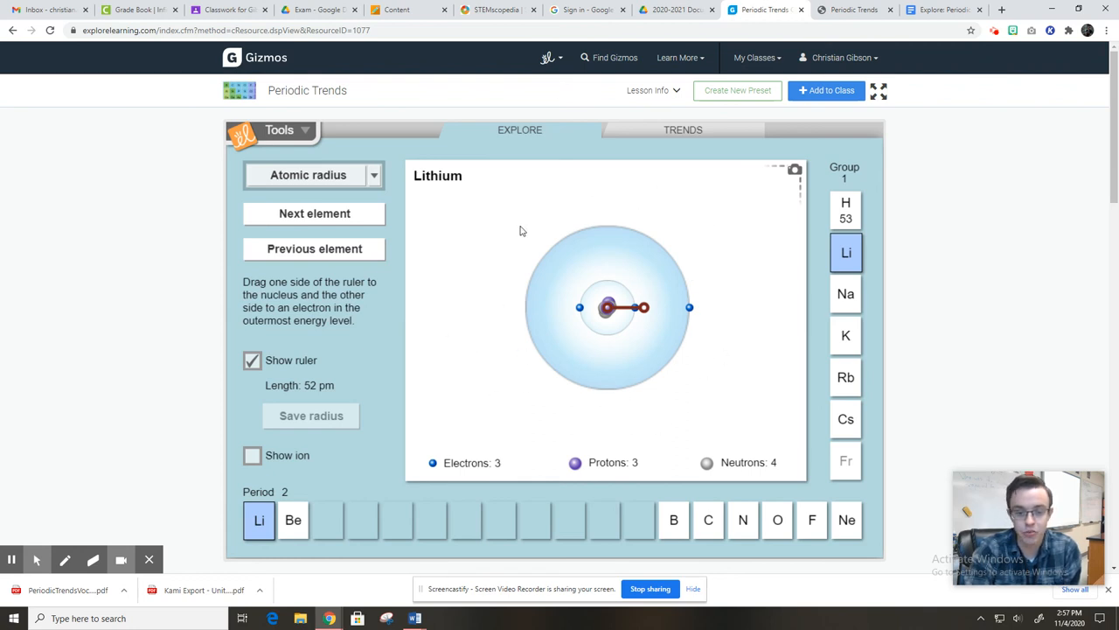
pyautogui.moveTo(604, 353)
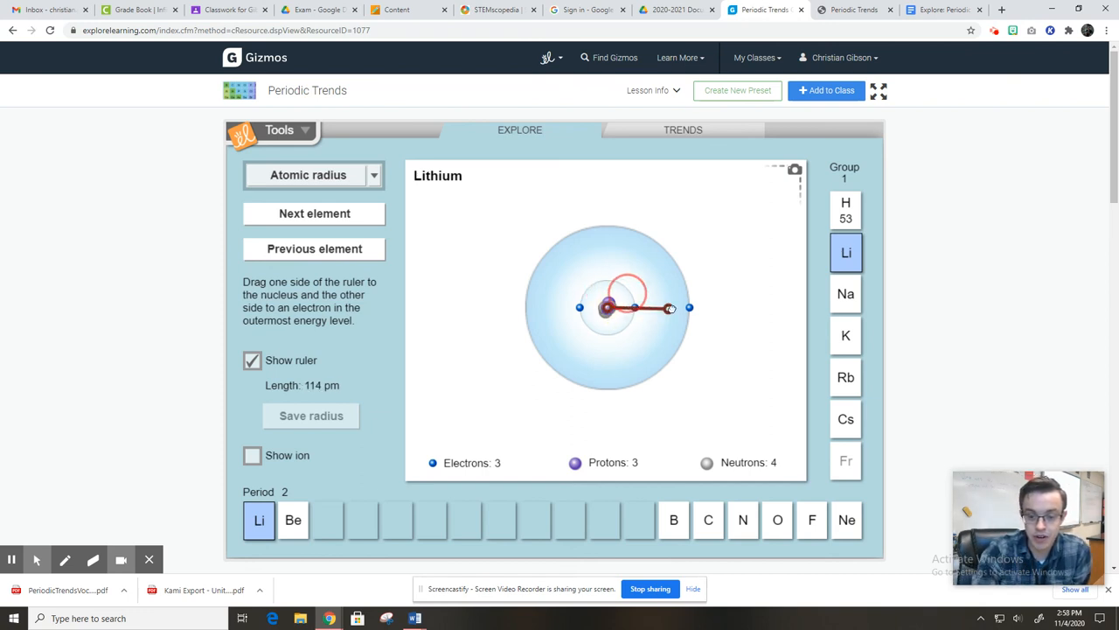
pyautogui.moveTo(668, 307); pyautogui.dragTo(689, 306)
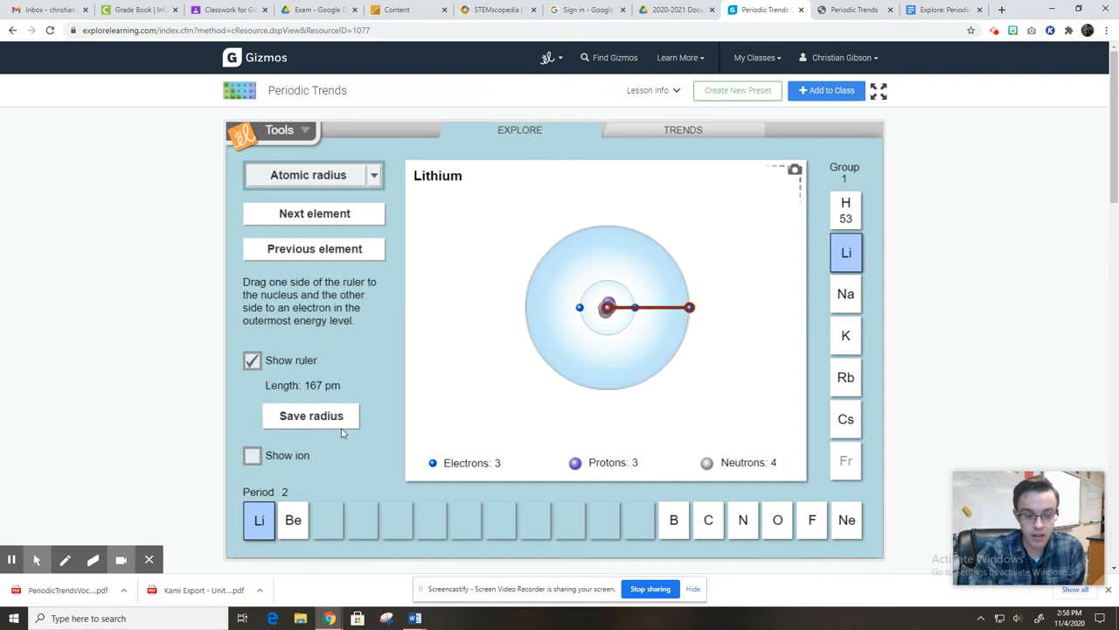
pyautogui.click(310, 415)
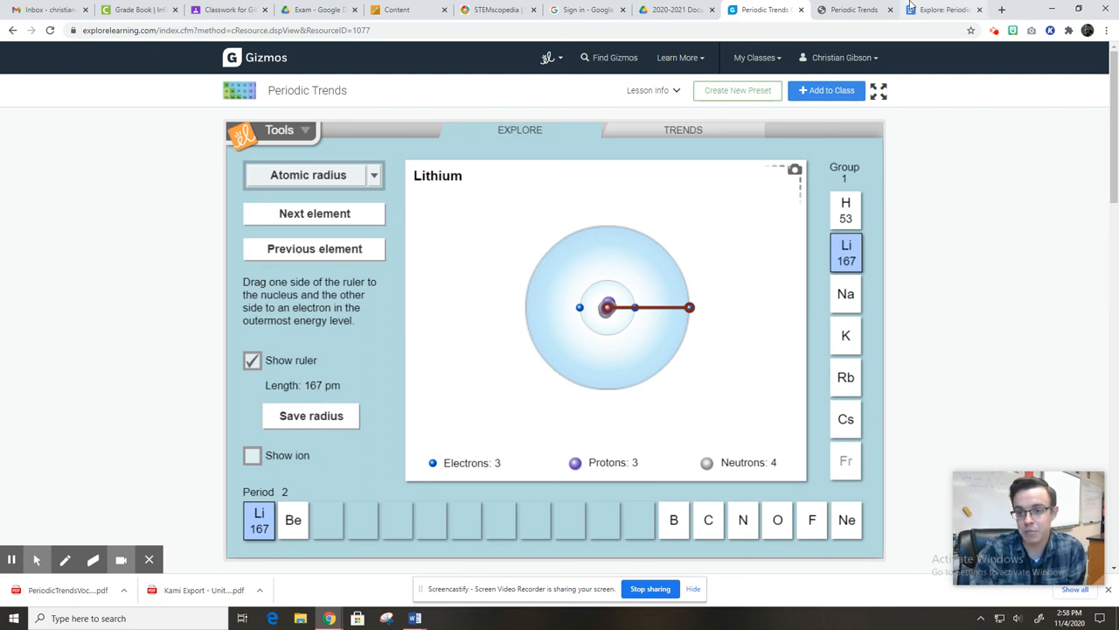
pyautogui.click(940, 10)
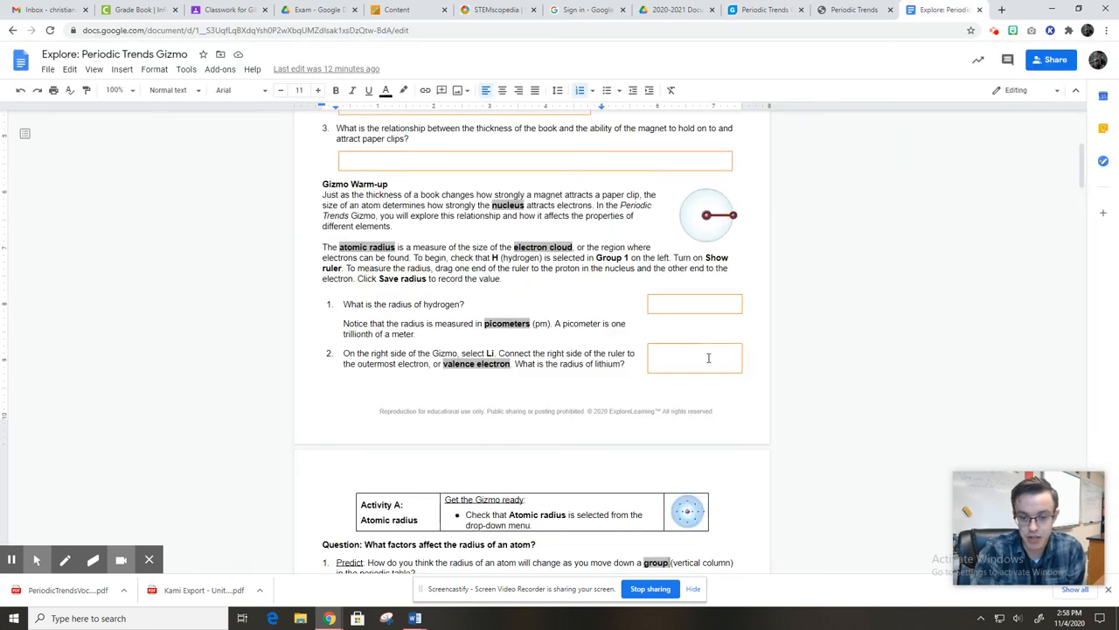